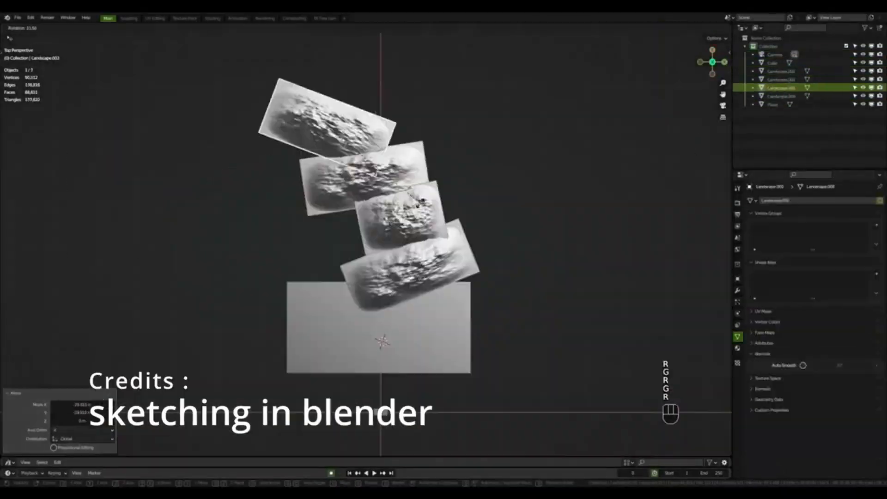
# Load AutoTerrainGenerator.blend and show the Terrain object's node tree at the Displacement frame
pyautogui.click(129, 17)
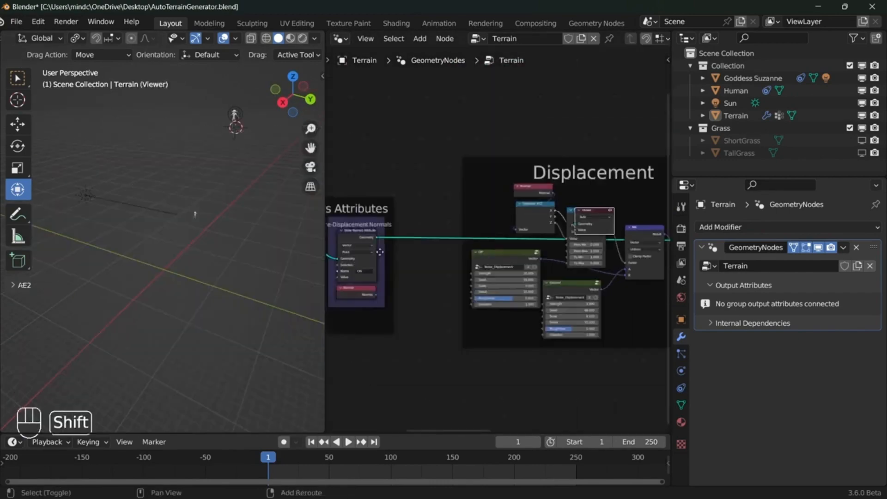
# Undo the Viewer node preview so the displaced cliff mesh reappears in the viewport
pyautogui.press('ctrl+z')
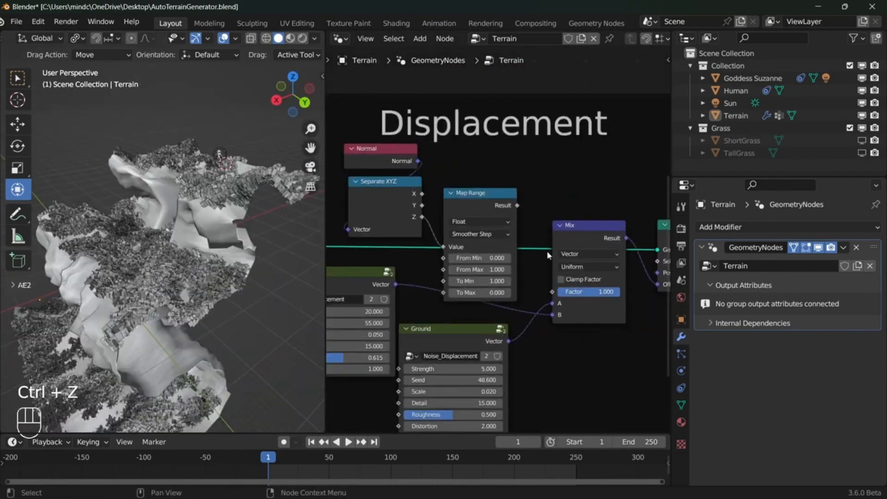
pyautogui.press('ctrl+z')
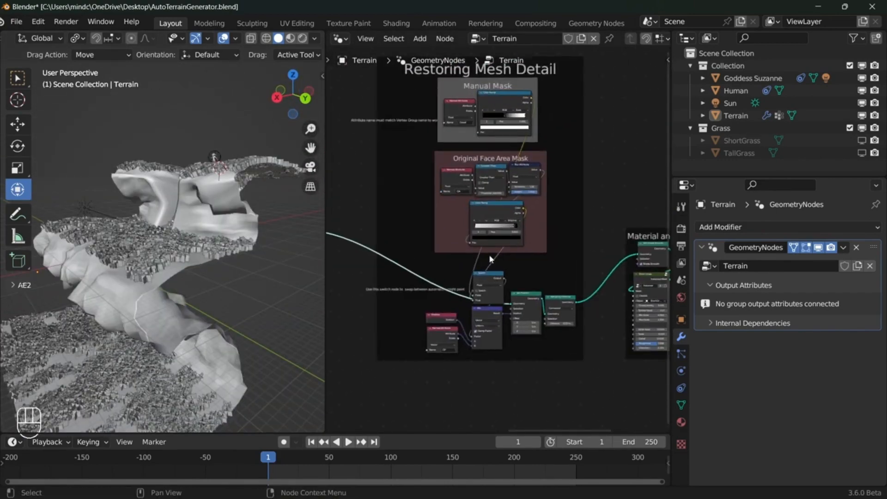